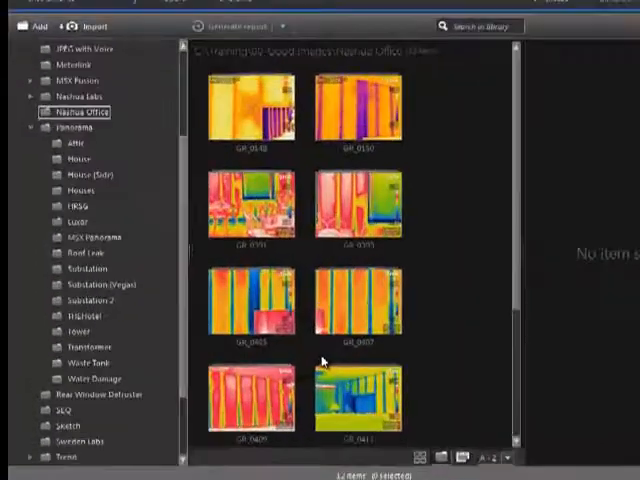
Step: Select the four tall-building thermal images in the library's Panorama subfolder
scroll(down, 3)
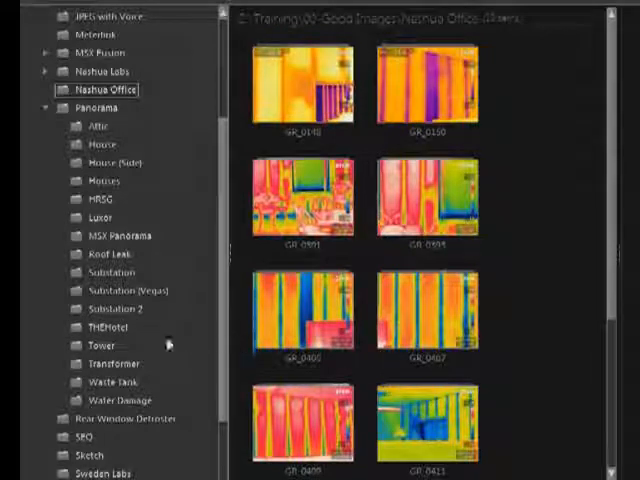
click(104, 328)
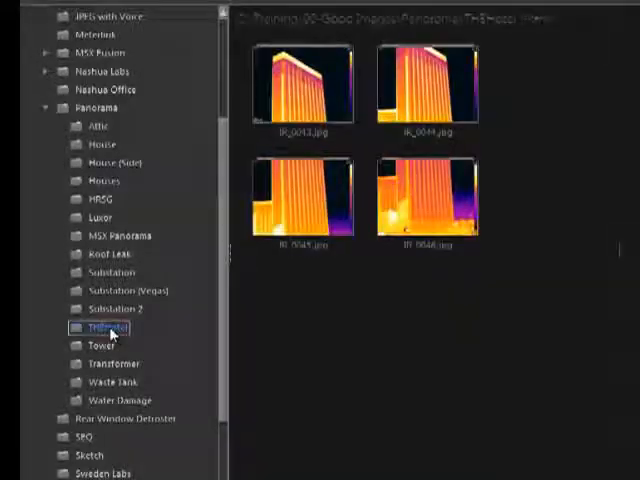
click(304, 90)
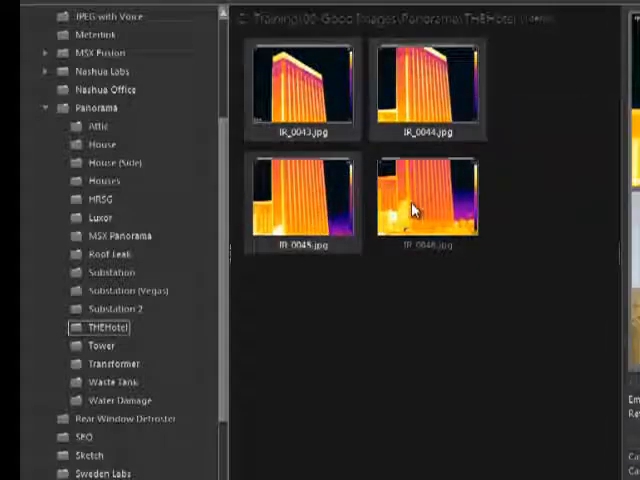
Step: Combine the selected building images into a single stitched panorama
right_click(420, 210)
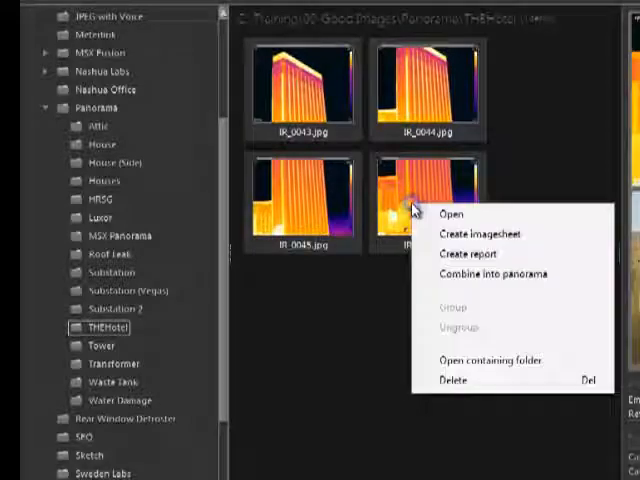
click(484, 272)
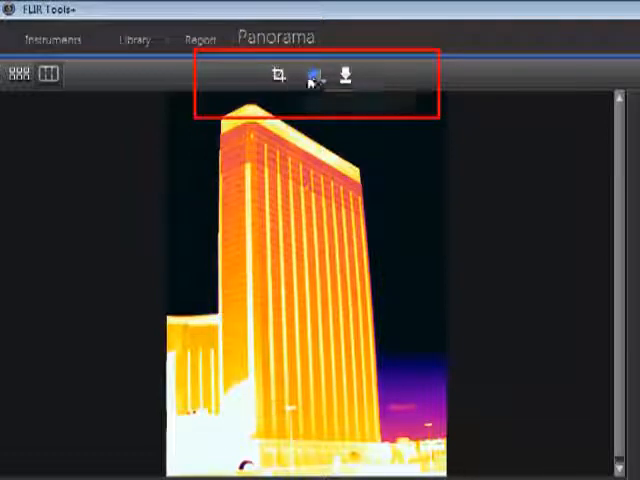
mouse_move(312, 76)
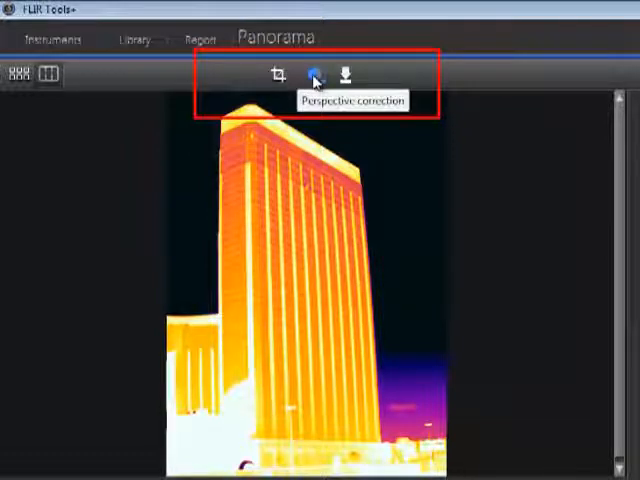
mouse_move(348, 76)
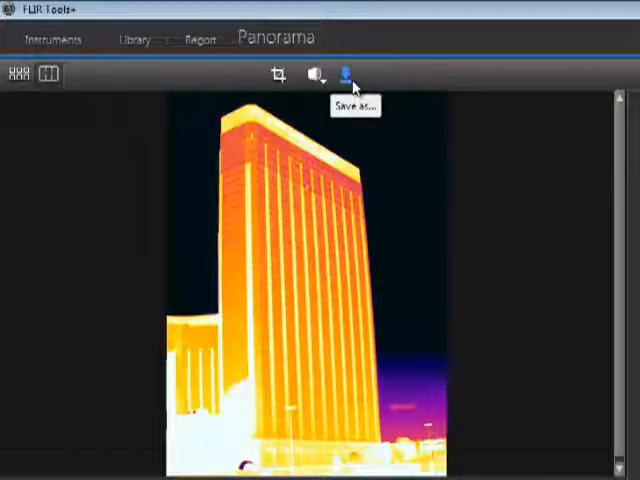
Step: Save the stitched building panorama as a JPG into the library folder
click(350, 76)
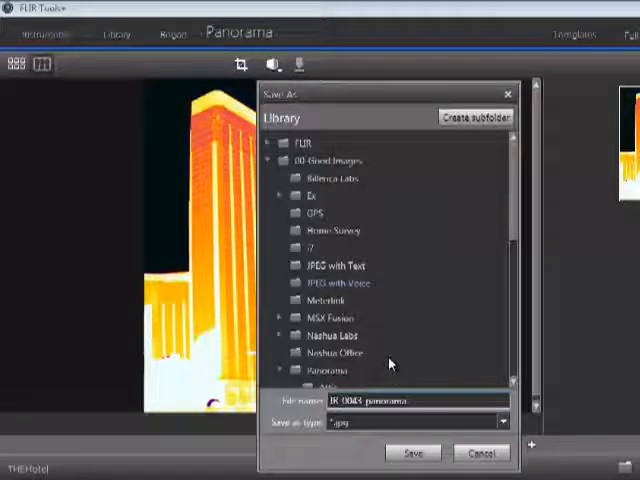
click(412, 452)
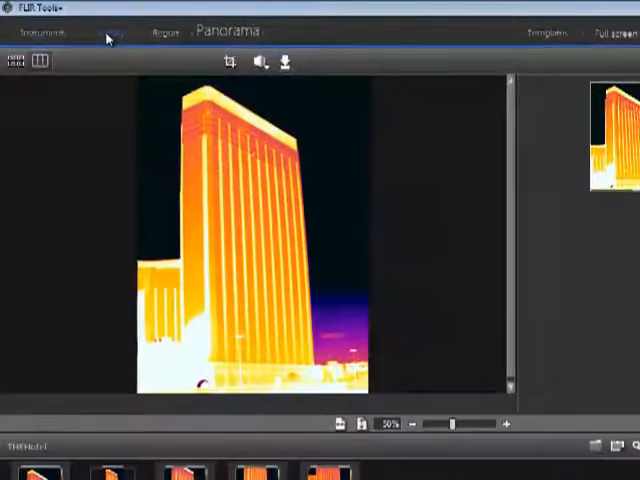
Step: Return to the library, where the panorama now sits beside the four originals
click(90, 32)
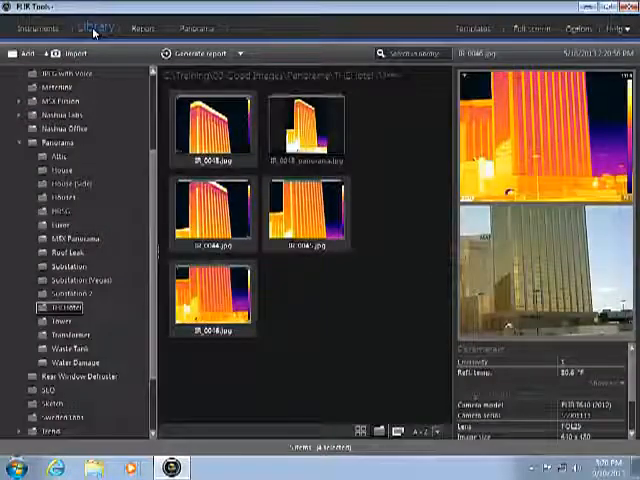
mouse_move(310, 130)
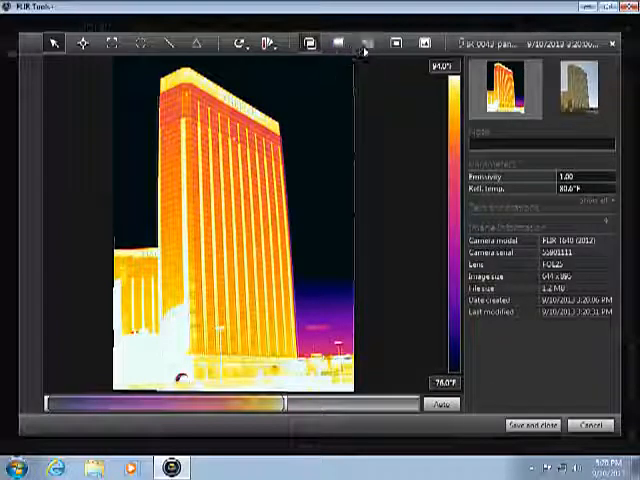
Step: Blend thermal imagery over the building's visual photo, then save and close the panorama
click(368, 44)
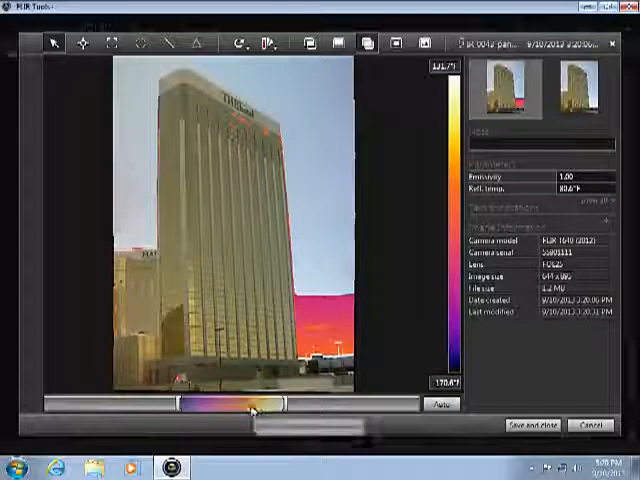
drag(252, 404, 270, 404)
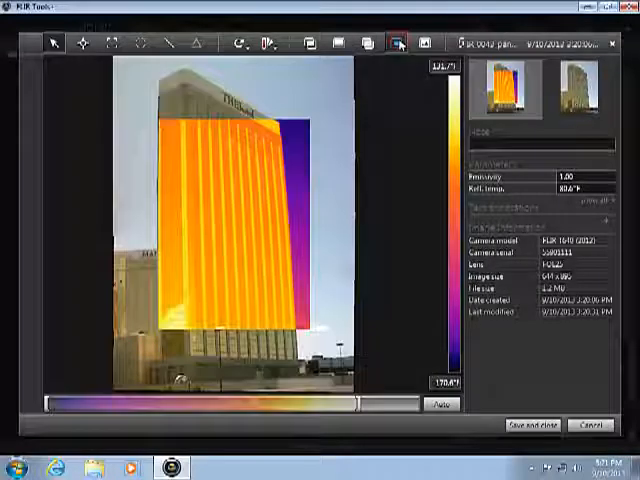
click(364, 44)
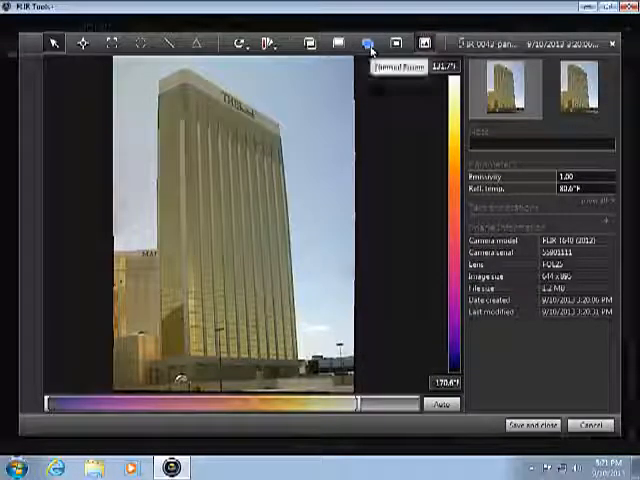
click(264, 44)
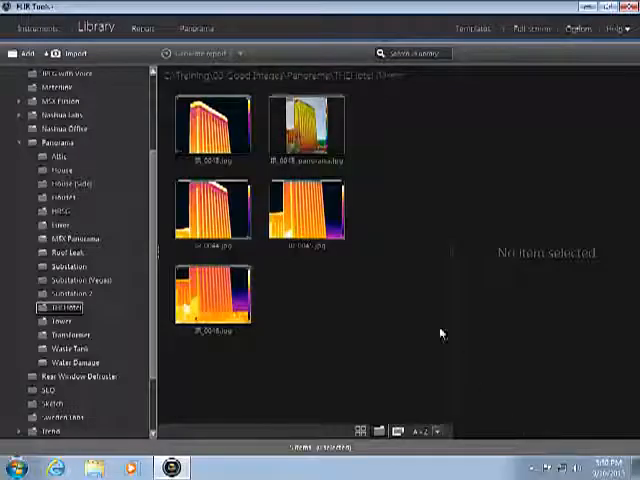
Step: Generate a thermography report from the building panorama, then return to the library
click(304, 130)
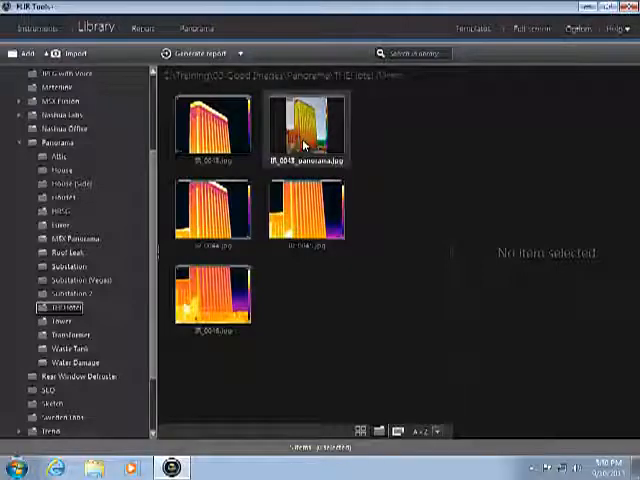
click(240, 52)
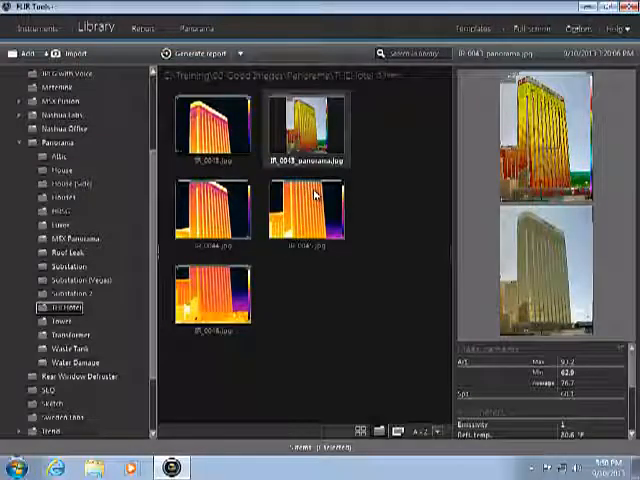
click(200, 52)
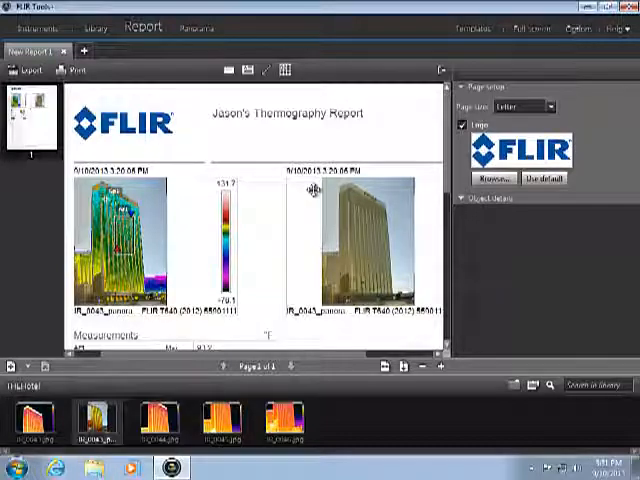
click(90, 28)
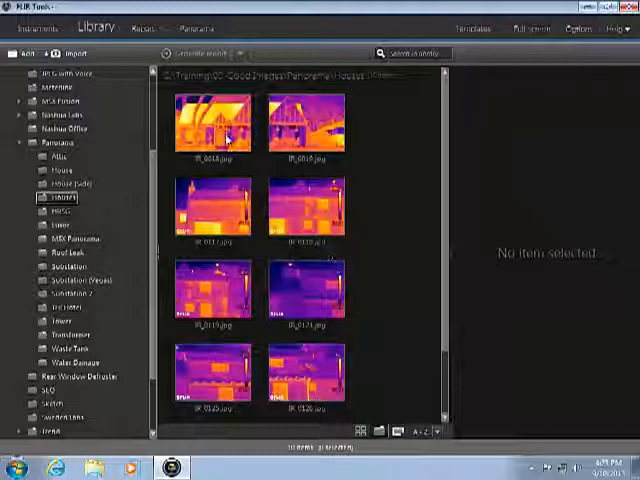
Step: Select the house thermal images to combine into a wide panorama
click(212, 126)
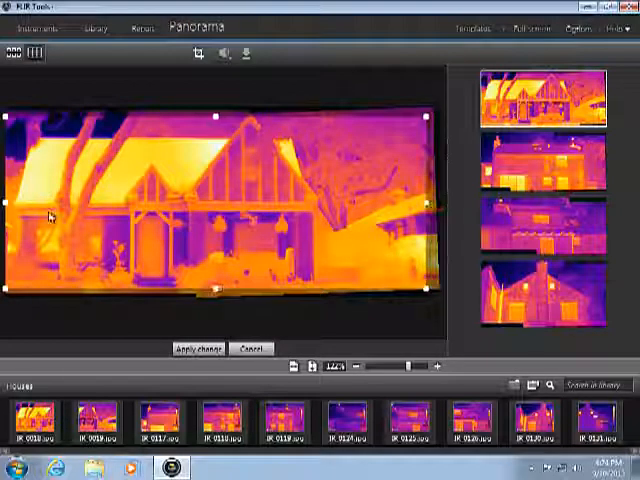
Step: Apply the crop, save the house panorama to the library, and return to the library
click(196, 348)
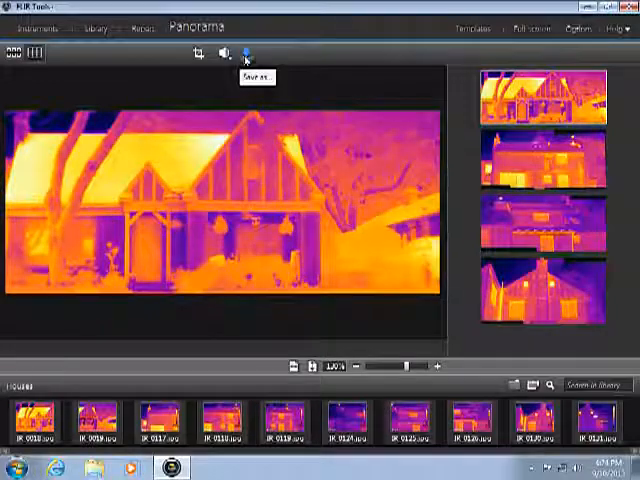
click(244, 52)
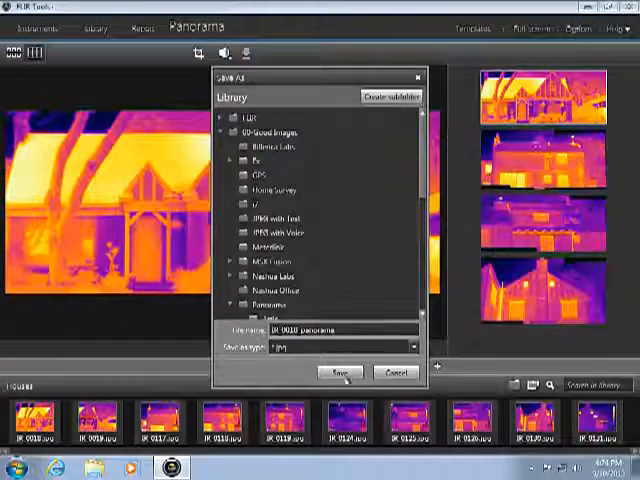
click(340, 372)
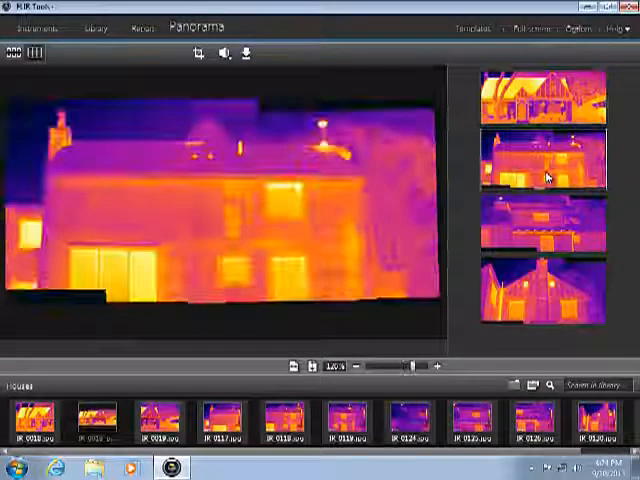
click(96, 28)
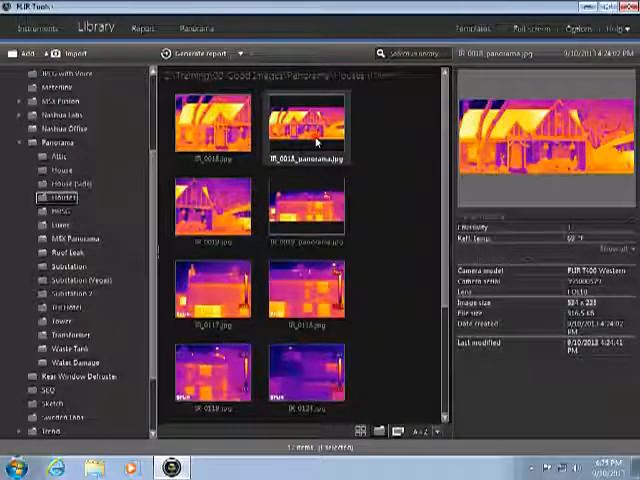
Step: View the house panorama, then generate a thermography report from it
double_click(304, 122)
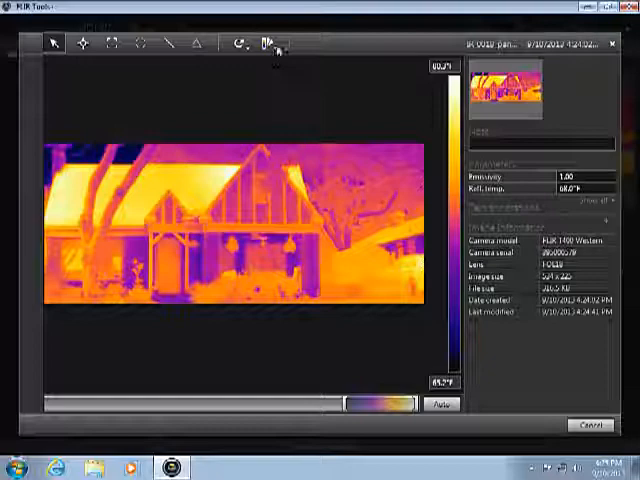
click(264, 44)
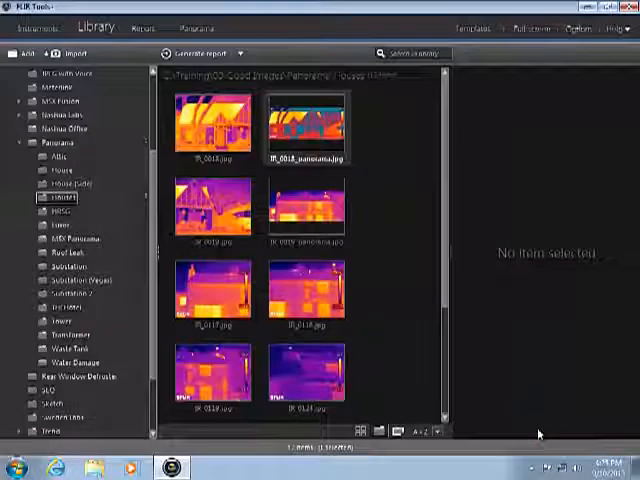
click(306, 120)
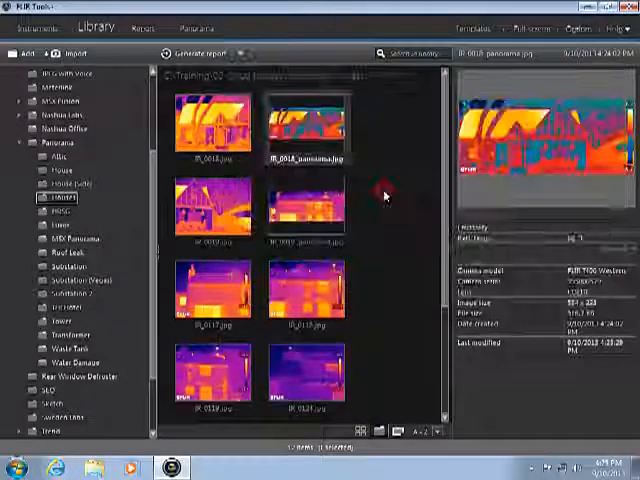
click(196, 52)
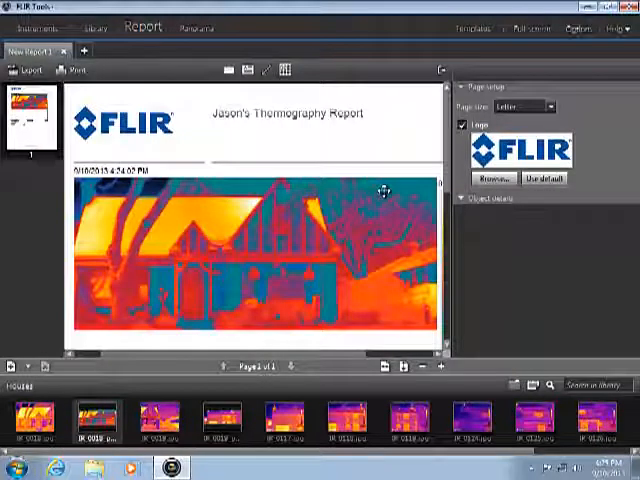